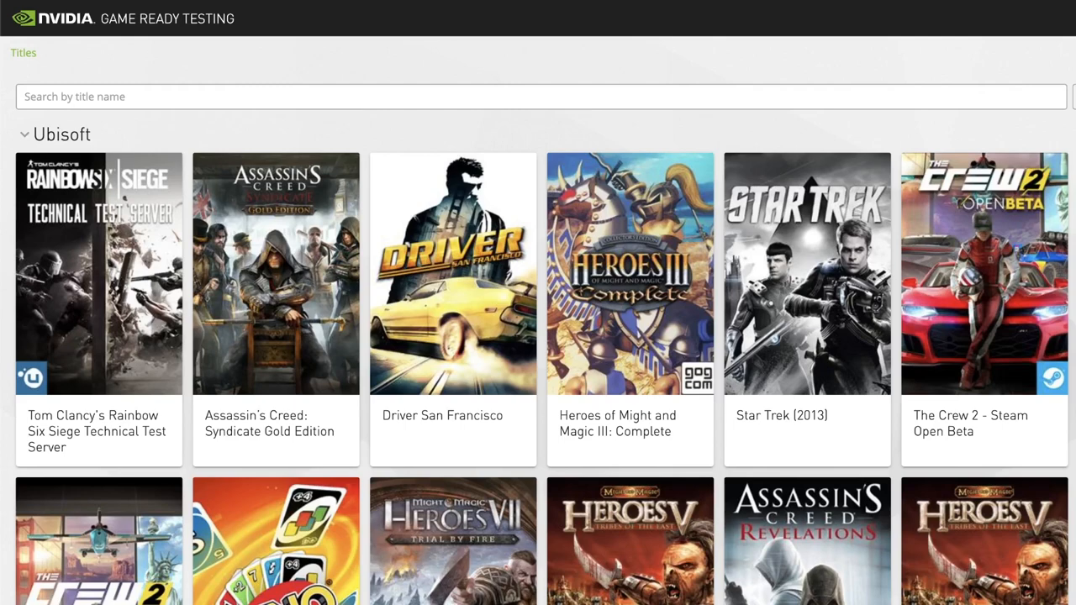
# Scroll down through the Awesome Game Name tile to its Performance+ build reports list
pyautogui.scroll(-3)
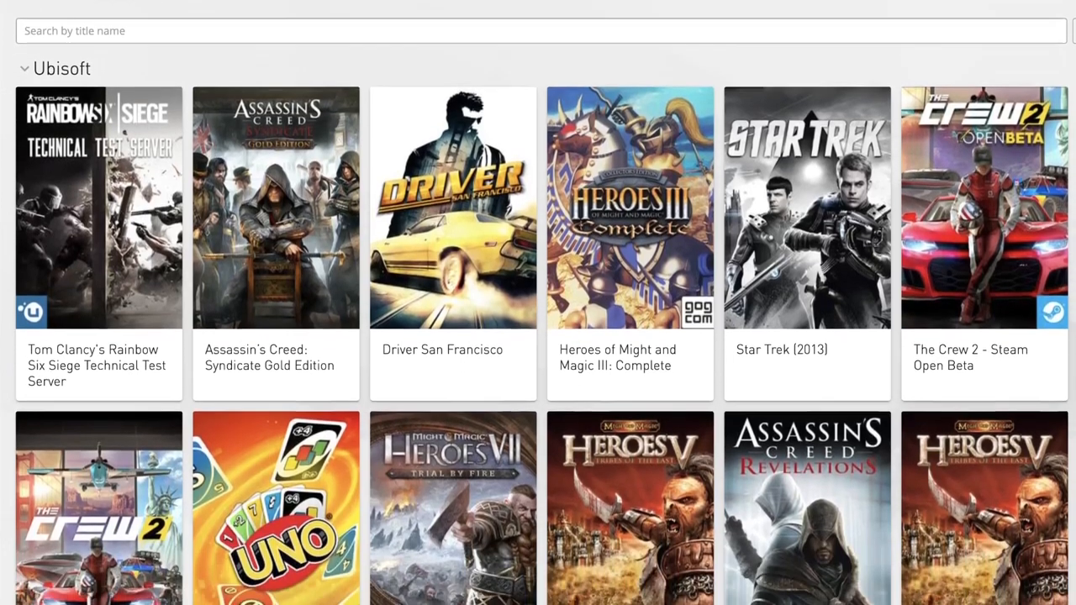
pyautogui.scroll(-3)
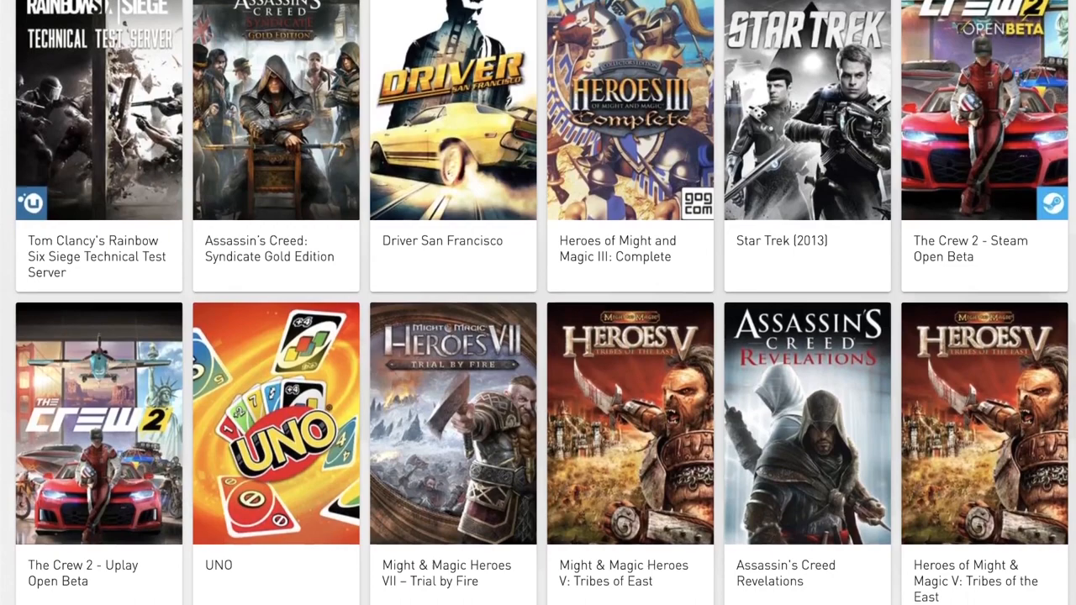
pyautogui.scroll(-3)
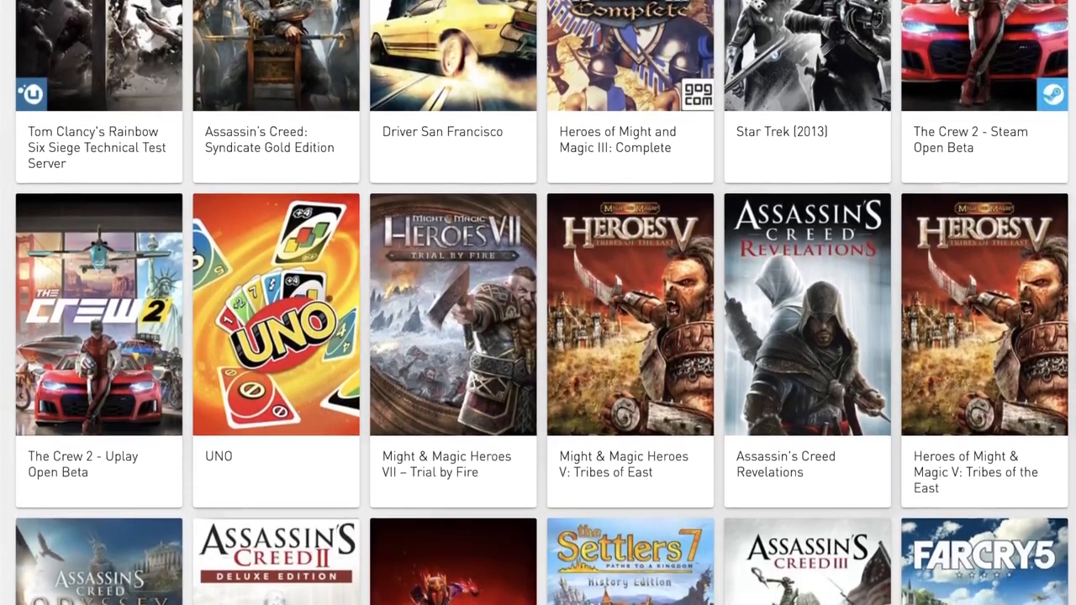
pyautogui.scroll(-3)
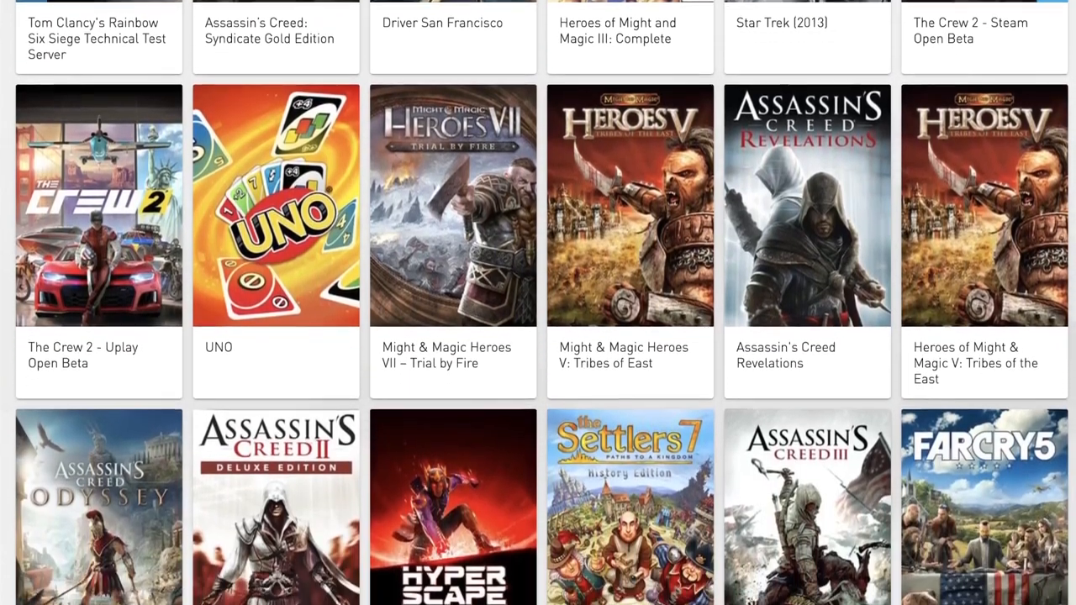
pyautogui.scroll(-3)
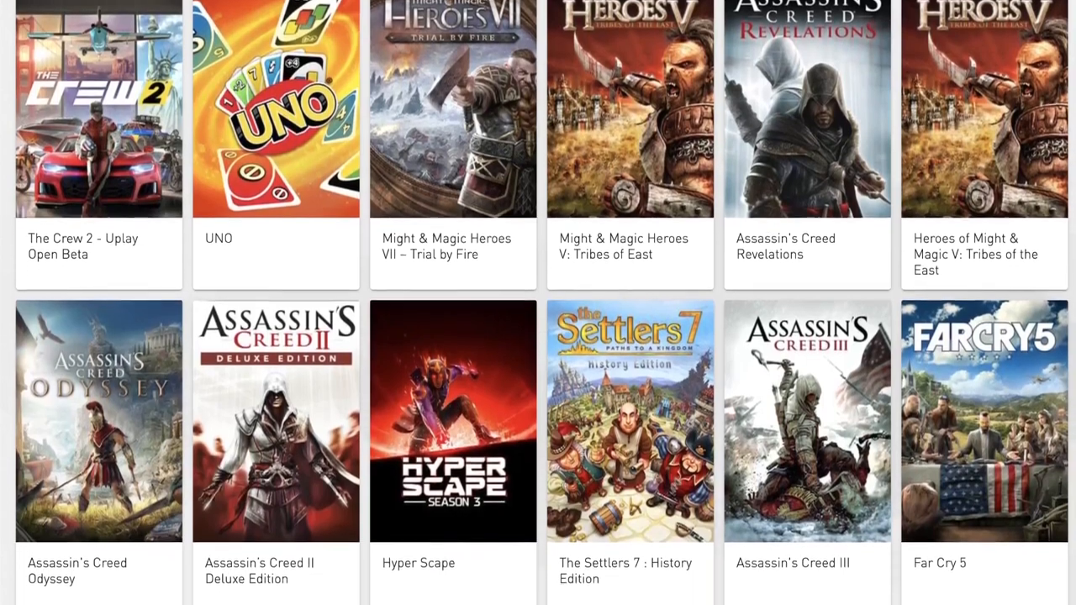
pyautogui.scroll(-3)
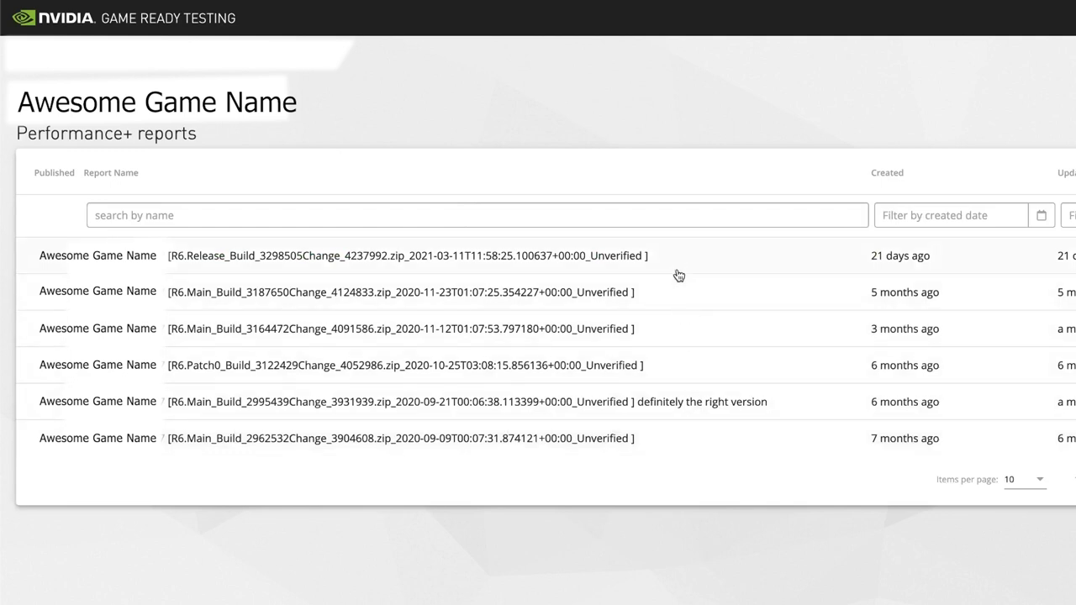
pyautogui.moveTo(676, 292)
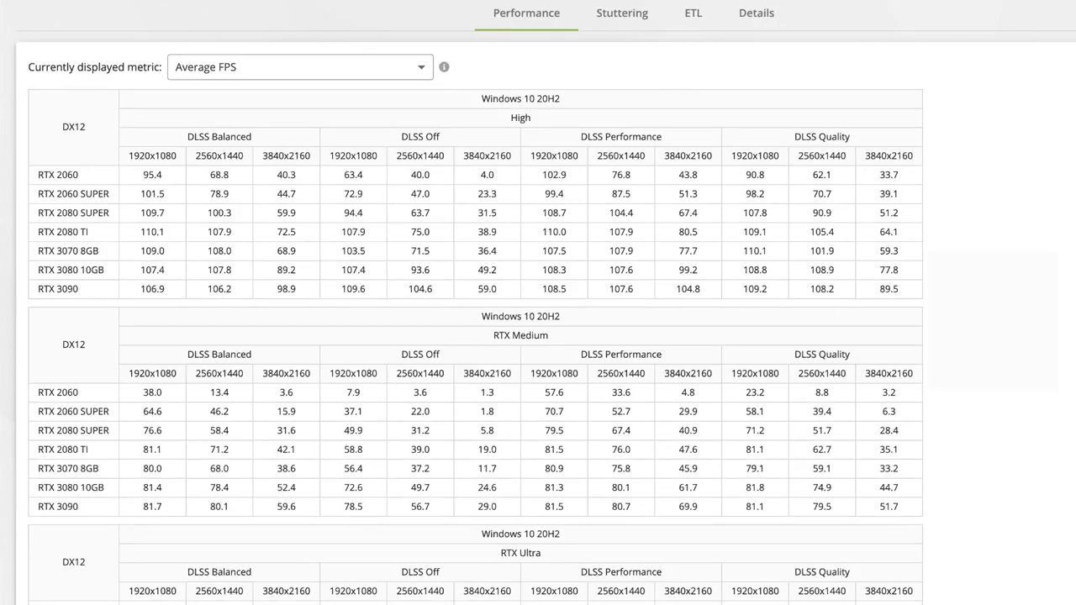
# Scroll the report from the Average FPS tables to the per-GPU, per-DLSS stutter table
pyautogui.scroll(-3)
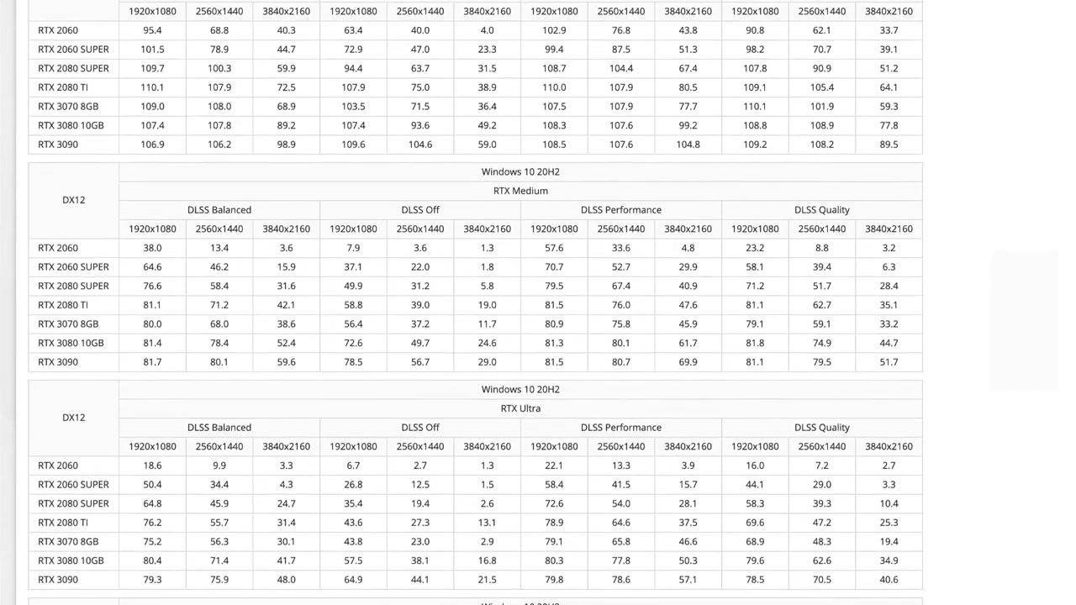
pyautogui.scroll(-3)
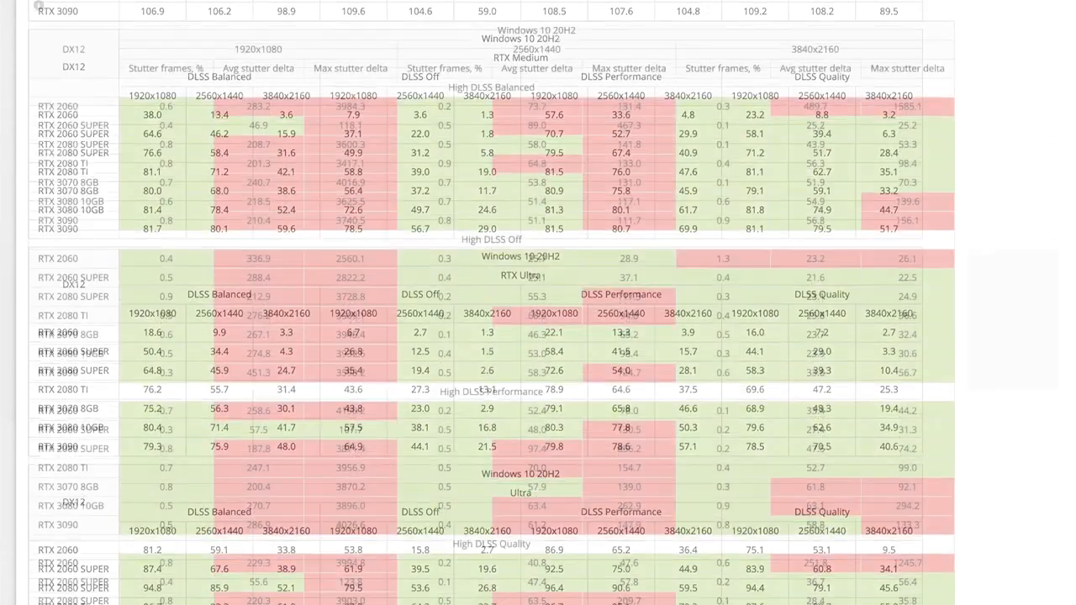
pyautogui.scroll(-3)
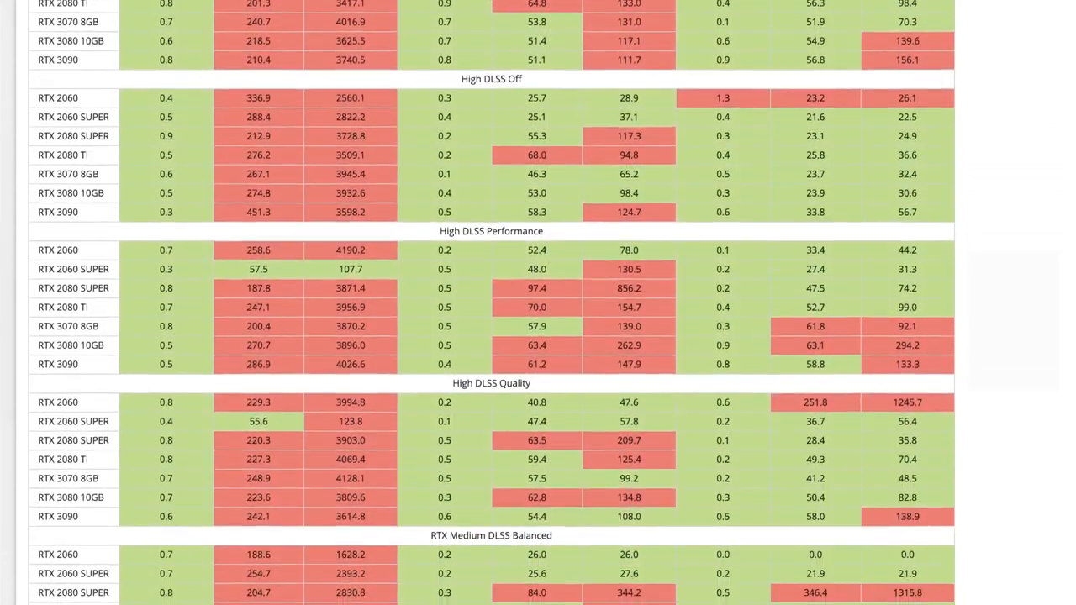
pyautogui.scroll(-3)
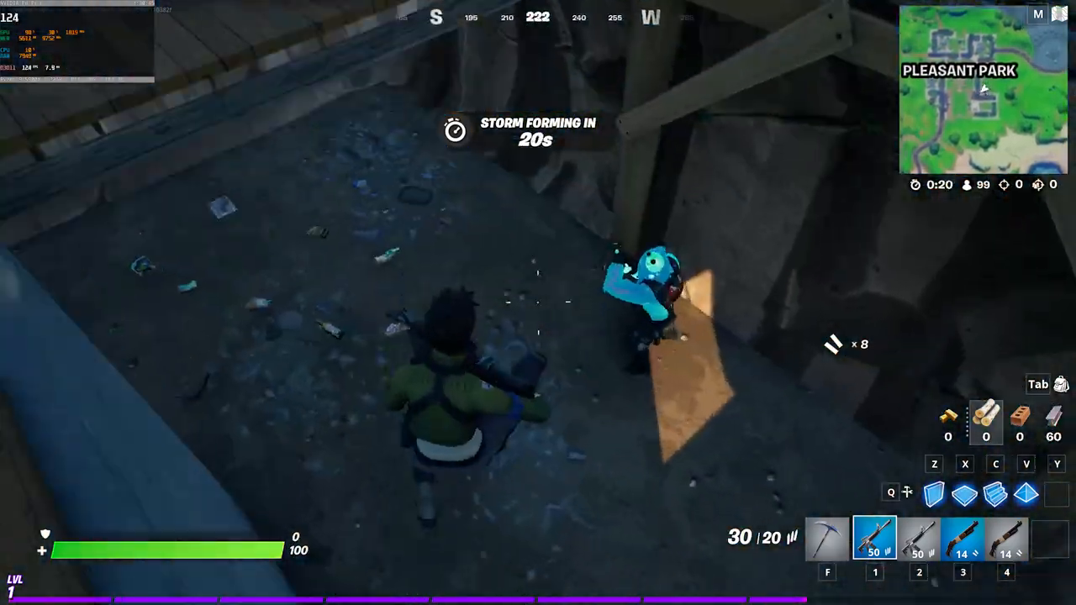
# Fire the rifle at the opponent ahead near Pleasant Park until eliminated
pyautogui.click(538, 302)
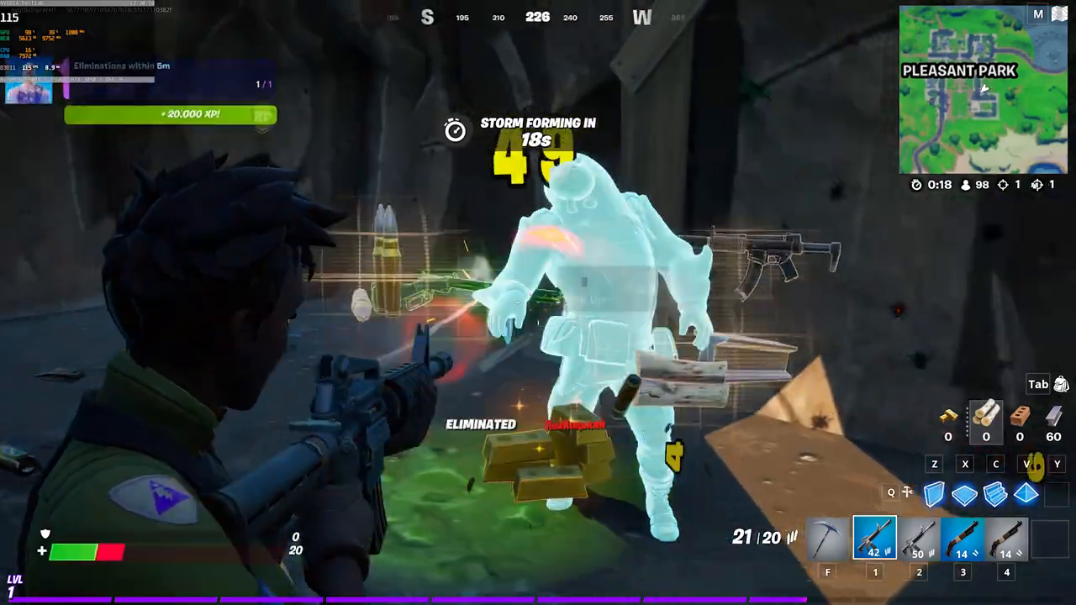